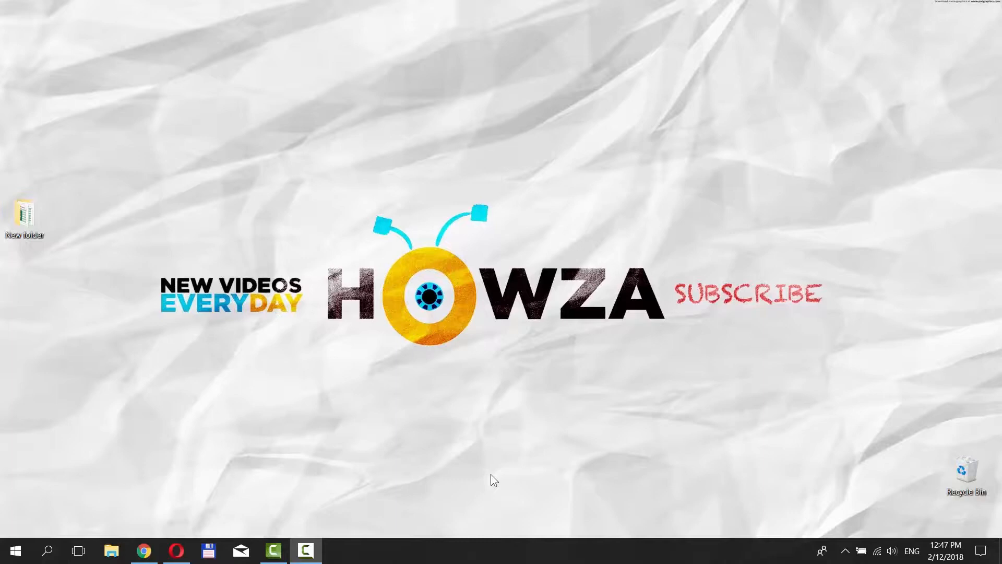
Check the New folder's two workbooks, then go to the RDBMerge download section in Opera
{"action": "double_click", "coordinate": [24, 215]}
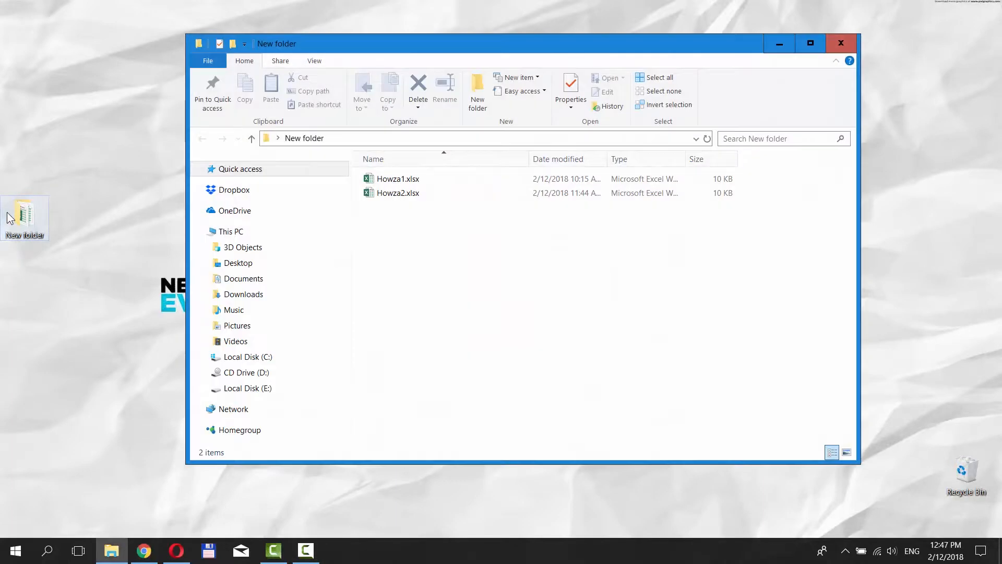
{"action": "mouse_move", "coordinate": [415, 232]}
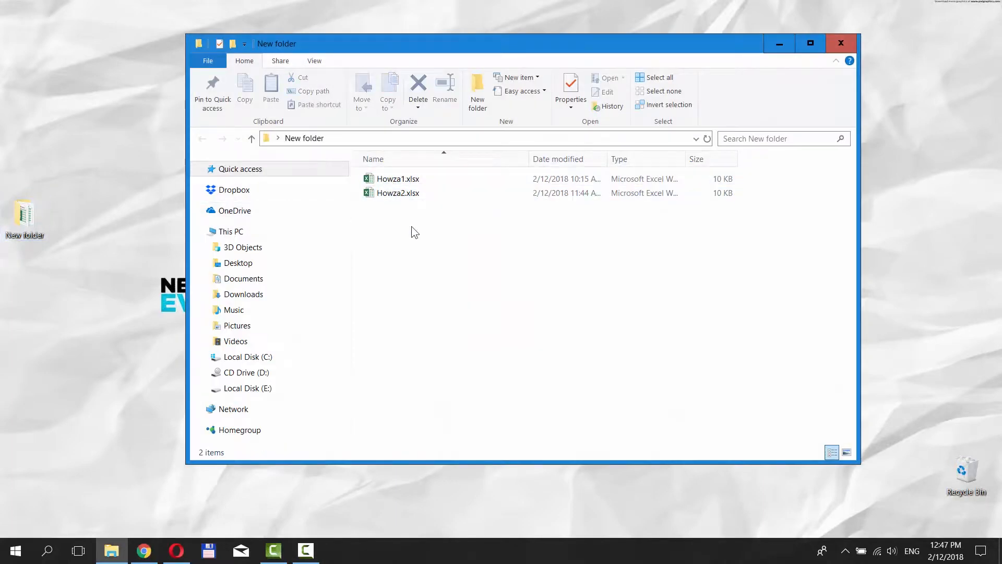
{"action": "left_click", "coordinate": [843, 43]}
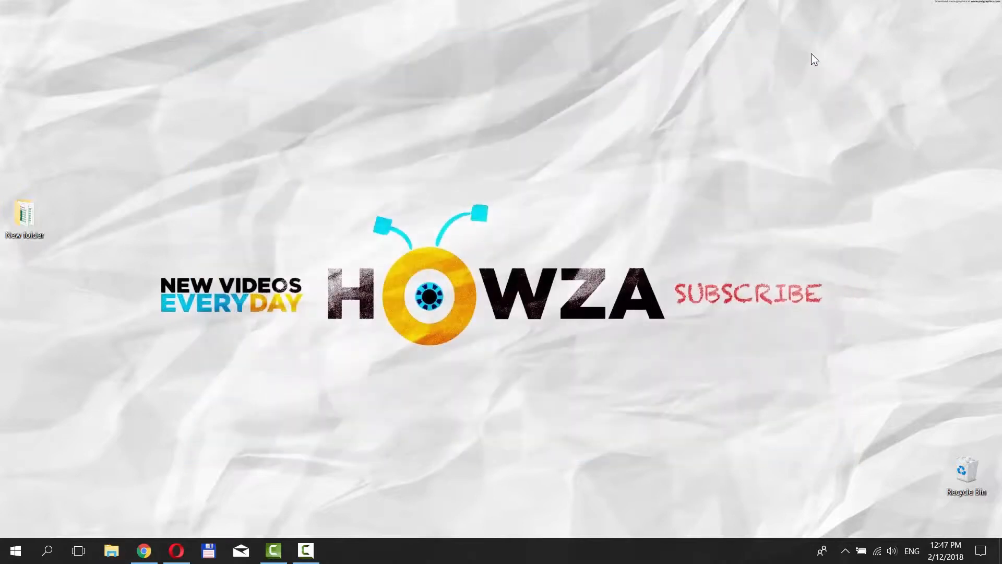
{"action": "left_click", "coordinate": [176, 550]}
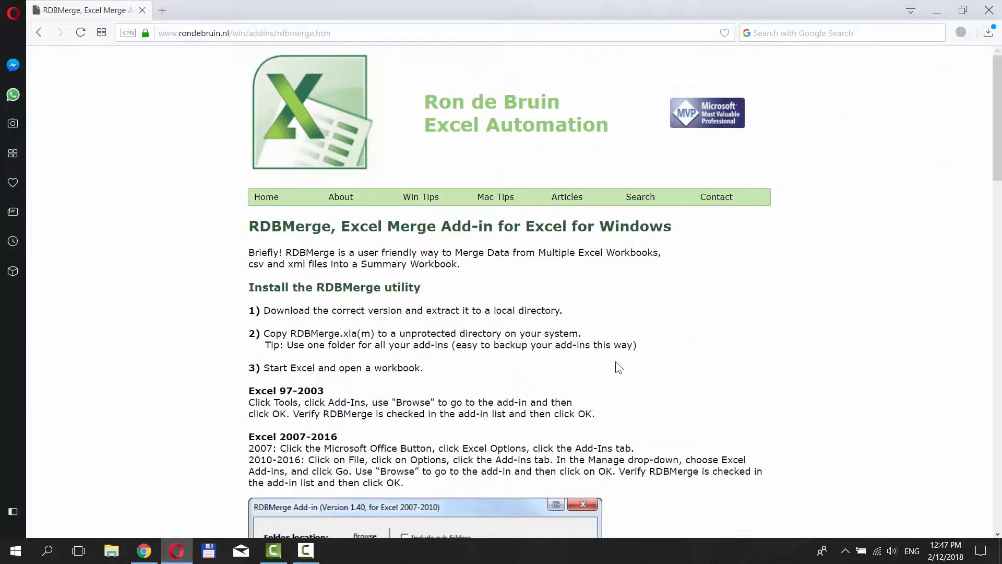
{"action": "scroll", "scroll_direction": "down", "scroll_amount": 3}
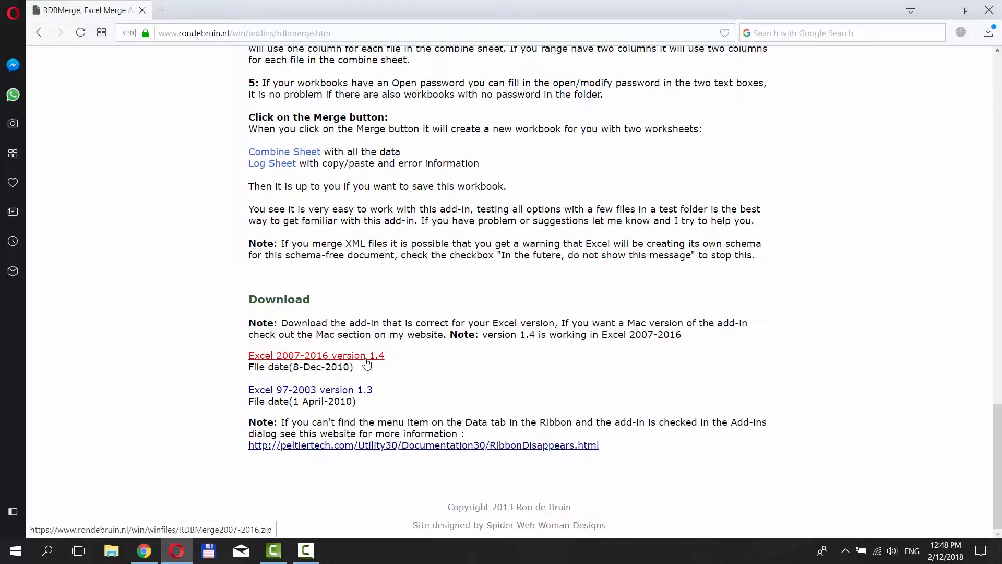
Download RDBMerge for Excel 2007-2016 (version 1.4) and extract RDBMerge.xlam to the desktop
{"action": "left_click", "coordinate": [316, 356]}
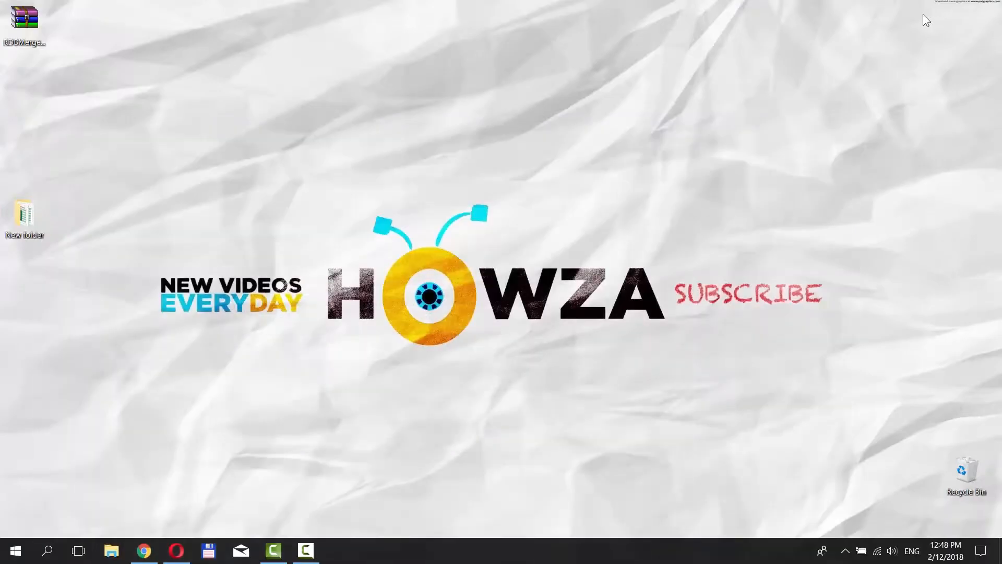
{"action": "double_click", "coordinate": [24, 18]}
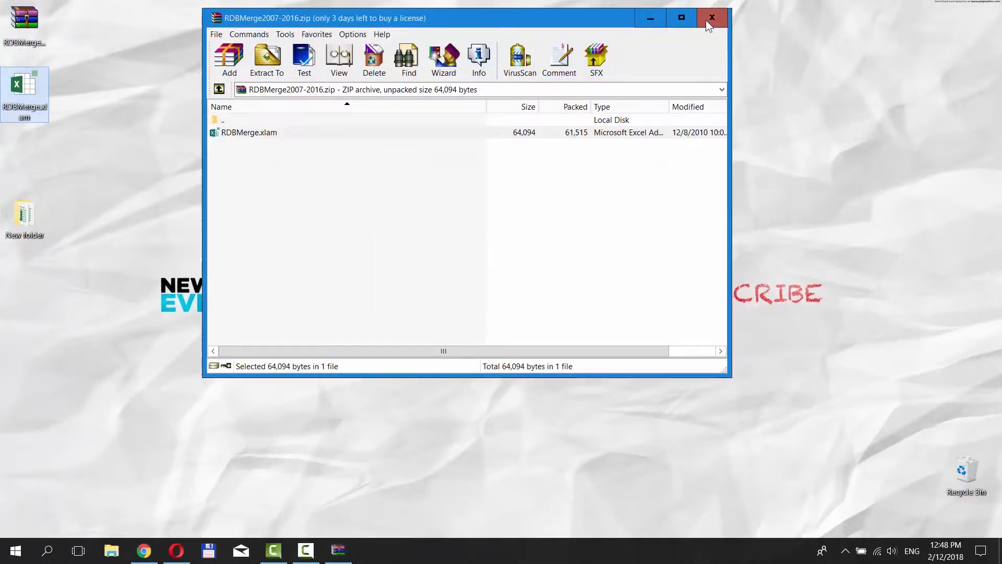
{"action": "left_click", "coordinate": [712, 17]}
{"action": "type", "text": "exc"}
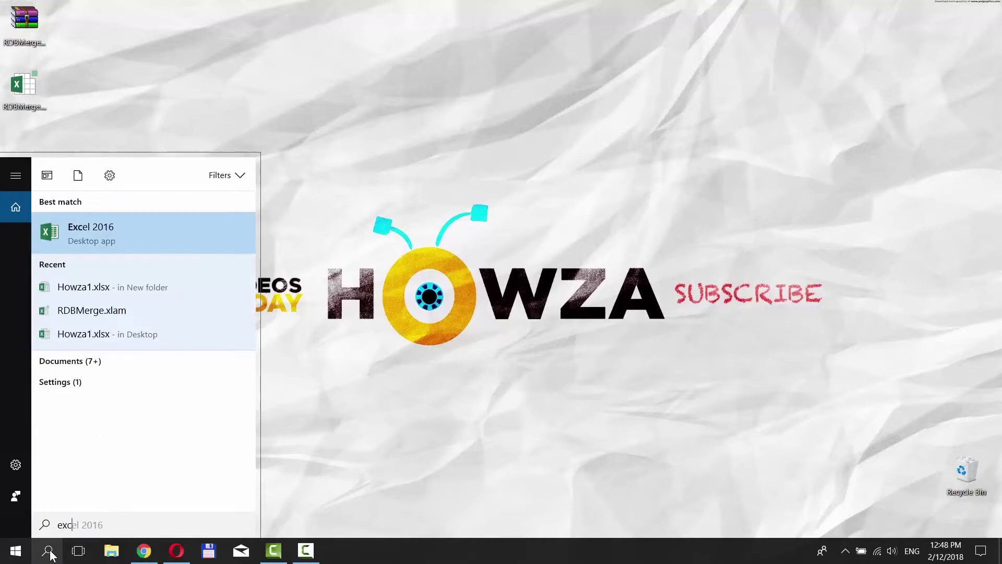
Launch Excel 2016 from the Start search results and open File > Options
{"action": "left_click", "coordinate": [90, 233]}
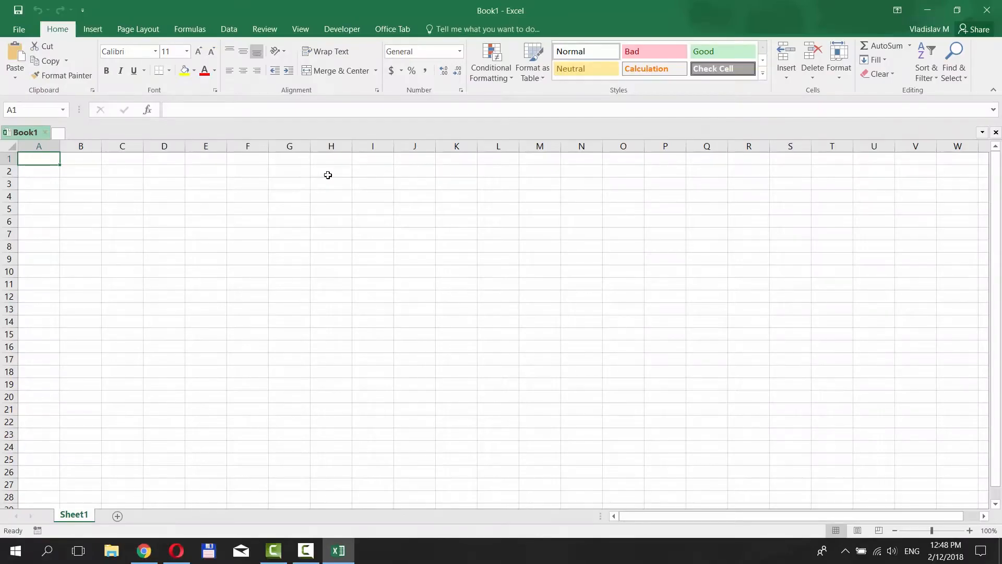
{"action": "left_click", "coordinate": [20, 29]}
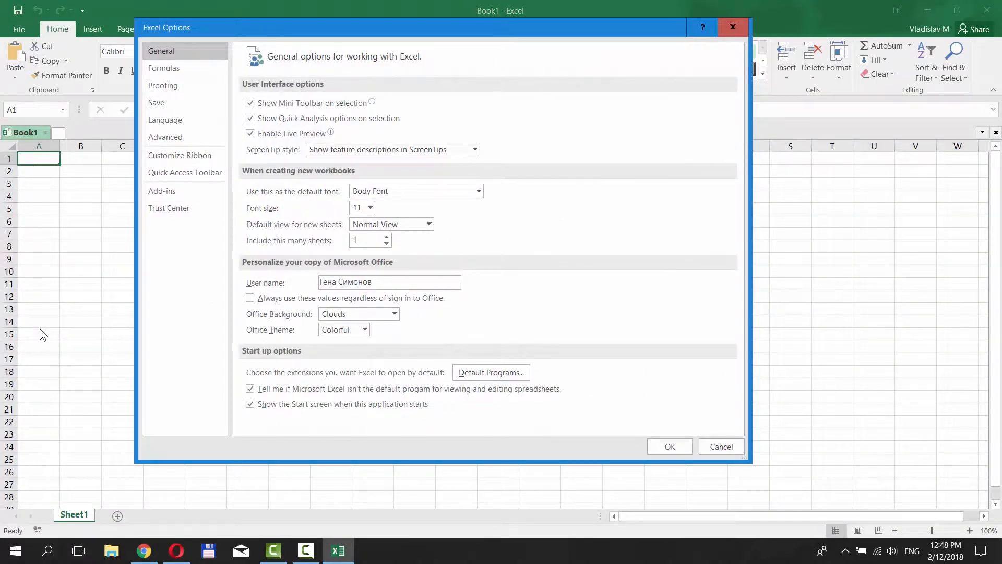
Set the Trust Center macro setting to 'Enable all macros' and confirm
{"action": "left_click", "coordinate": [168, 208]}
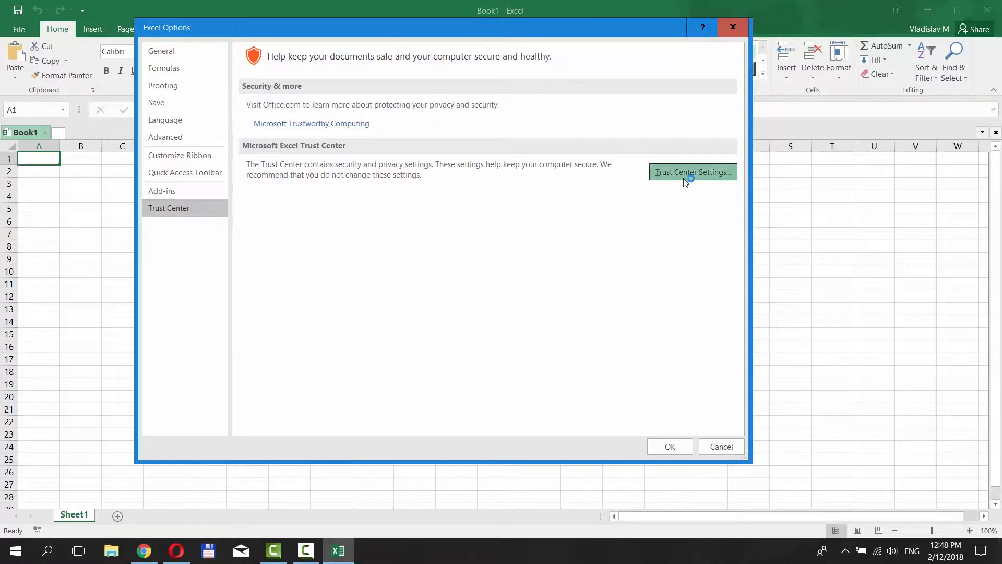
{"action": "left_click", "coordinate": [693, 171]}
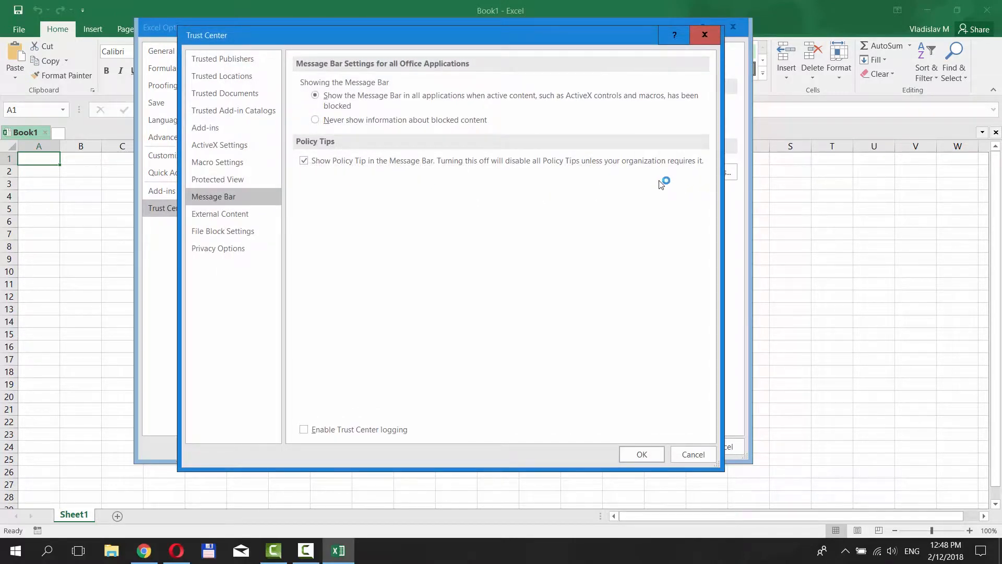
{"action": "left_click", "coordinate": [218, 161]}
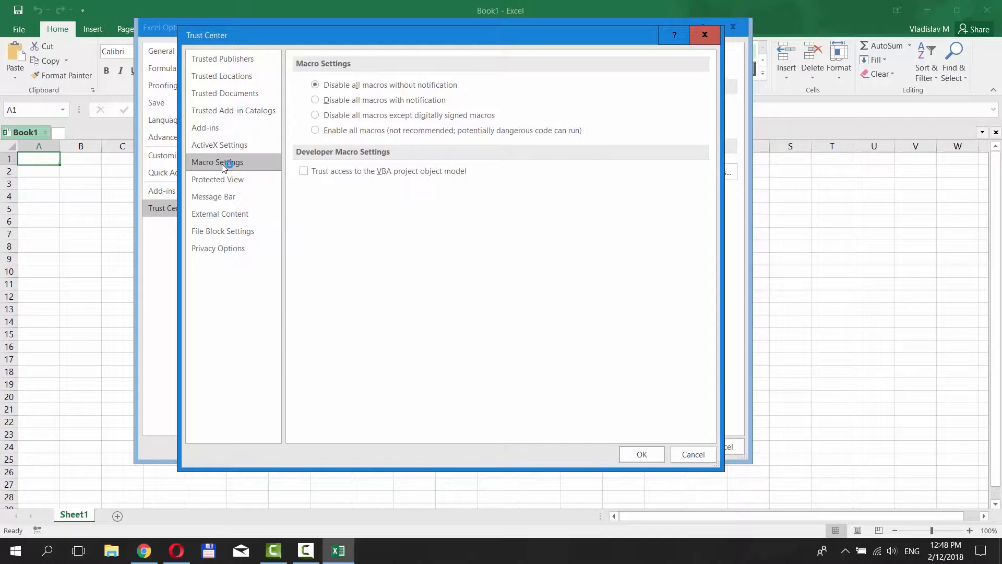
{"action": "left_click", "coordinate": [315, 131]}
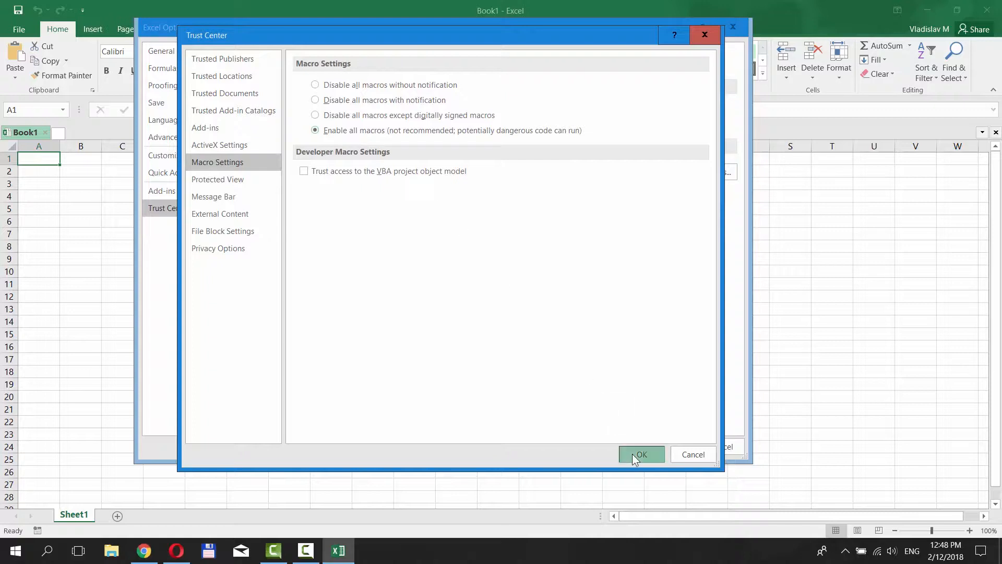
{"action": "left_click", "coordinate": [641, 454]}
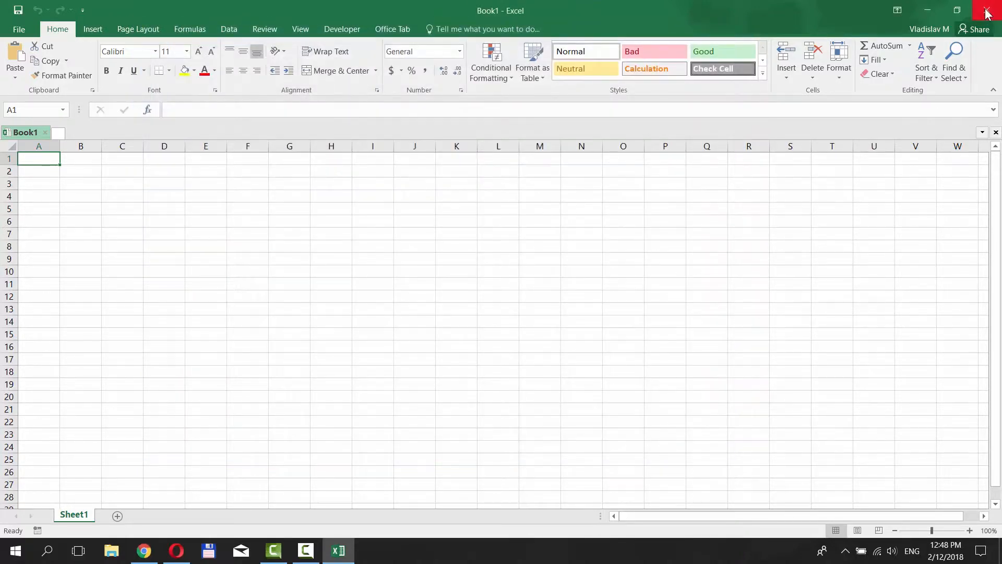
Restart Excel and launch RDBMerge Add-in from the Data tab's Merge group
{"action": "left_click", "coordinate": [985, 9]}
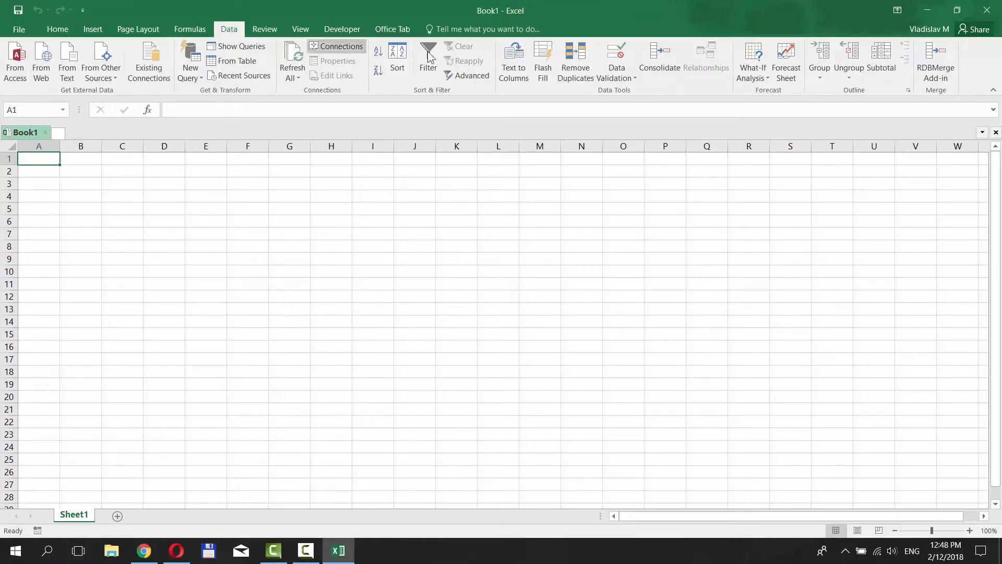
{"action": "left_click", "coordinate": [935, 57]}
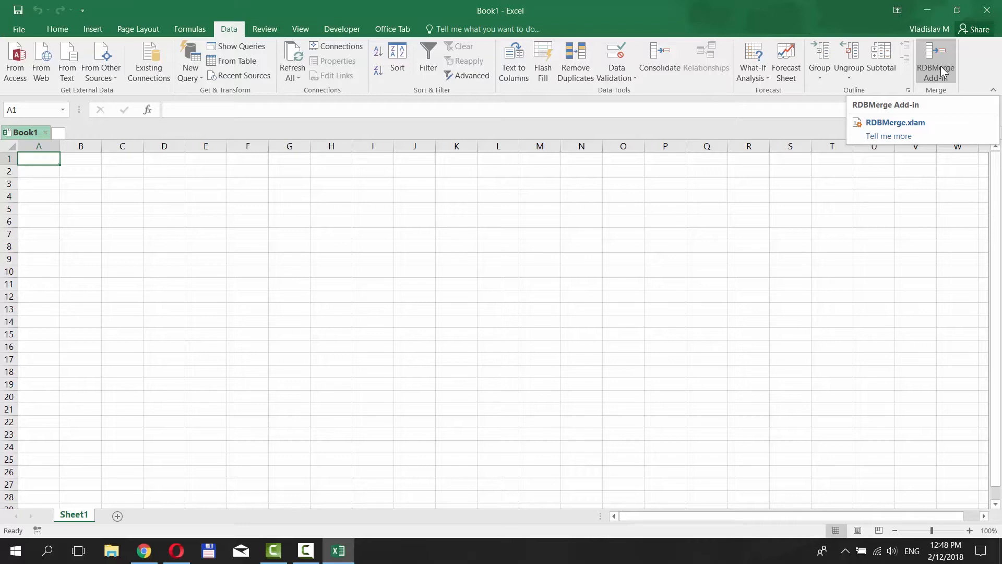
{"action": "left_click", "coordinate": [895, 122]}
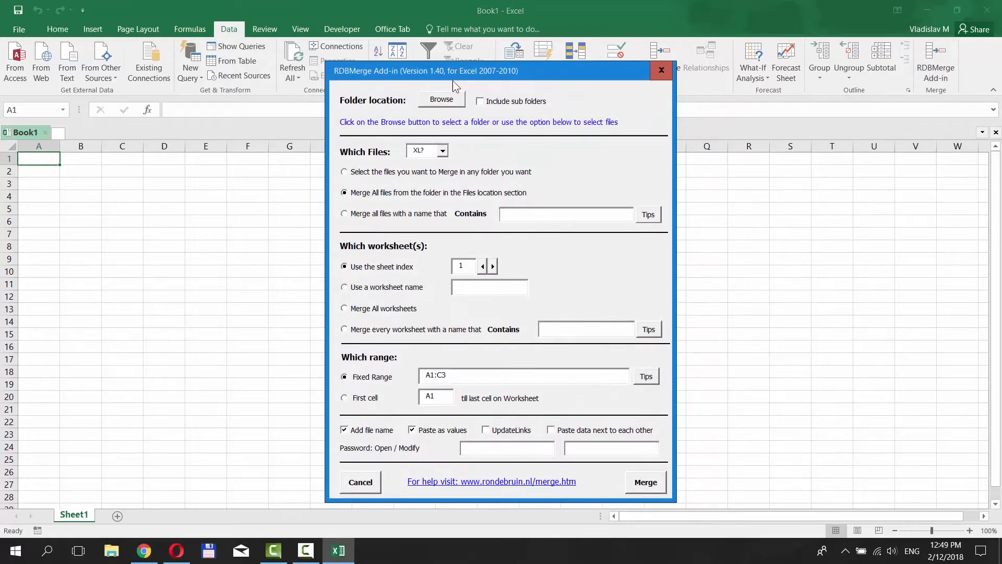
Set the RDBMerge folder location to the desktop's New folder
{"action": "left_click", "coordinate": [440, 98]}
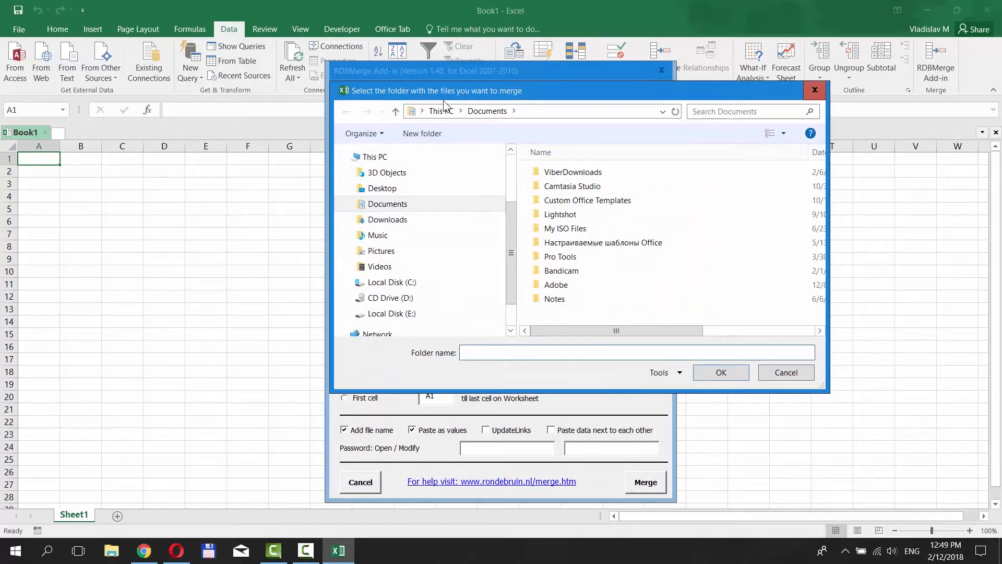
{"action": "left_click", "coordinate": [382, 188]}
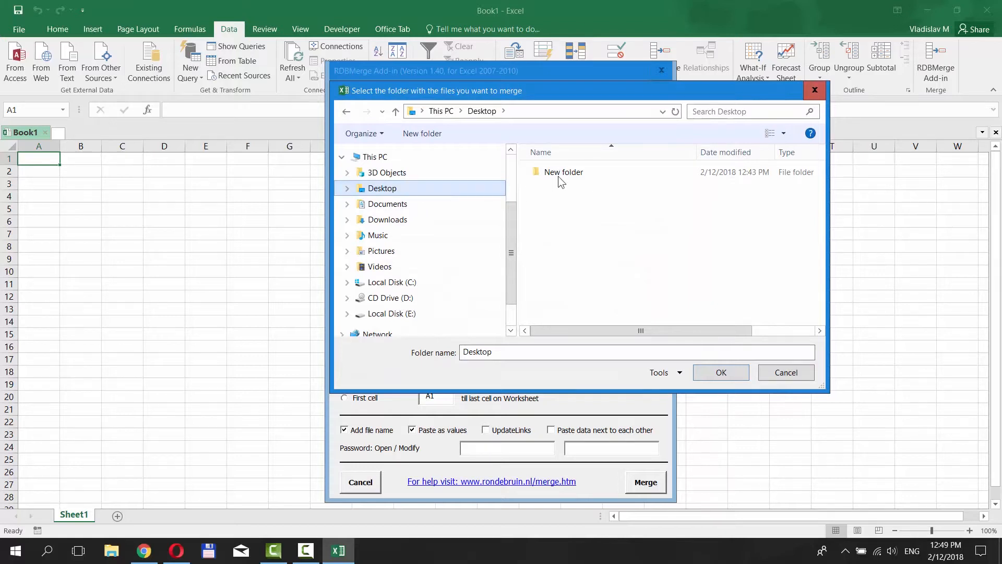
{"action": "left_click", "coordinate": [563, 172]}
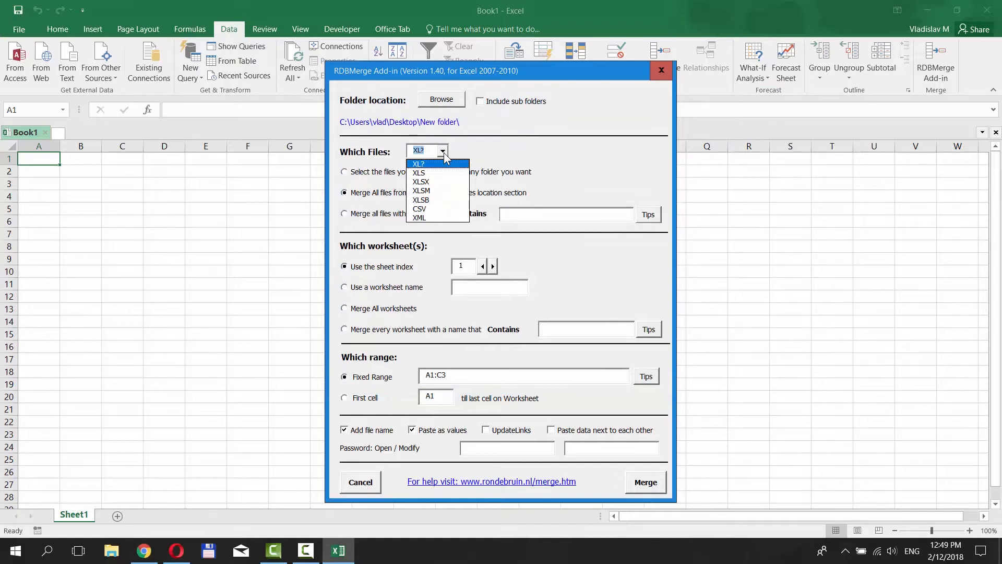
Merge XLS files including sub folders from the first cell onward
{"action": "left_click", "coordinate": [419, 172]}
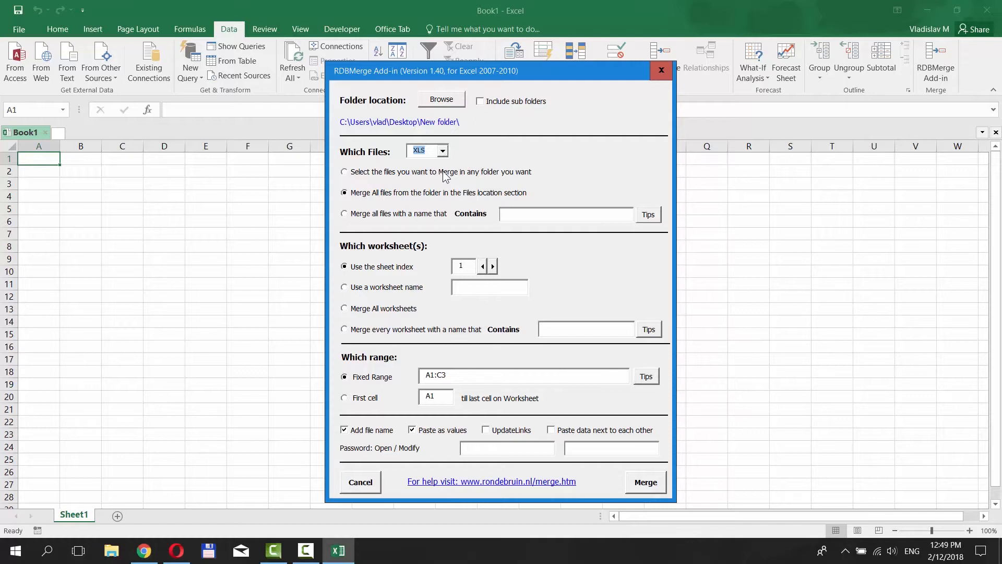
{"action": "left_click", "coordinate": [480, 101]}
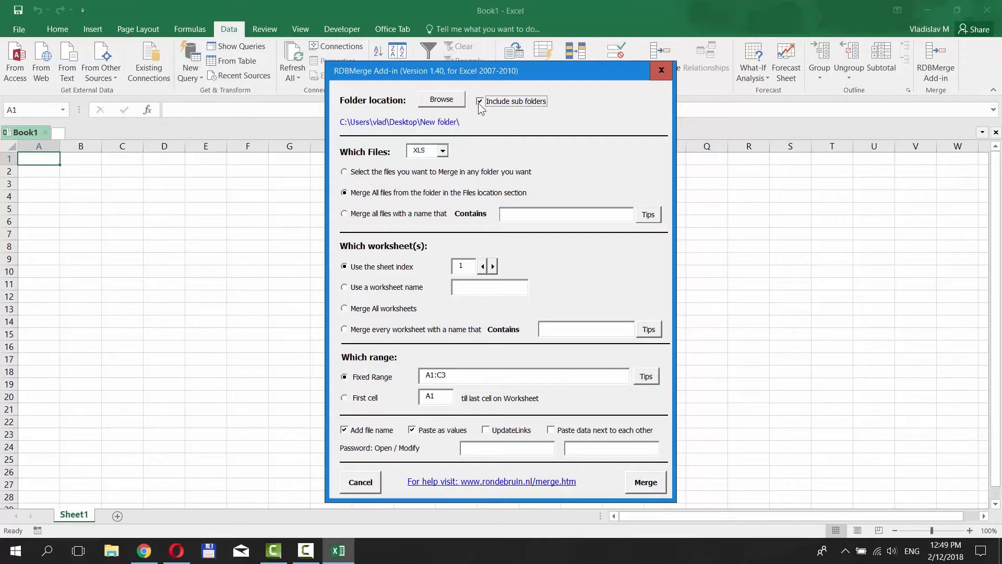
{"action": "mouse_move", "coordinate": [394, 312]}
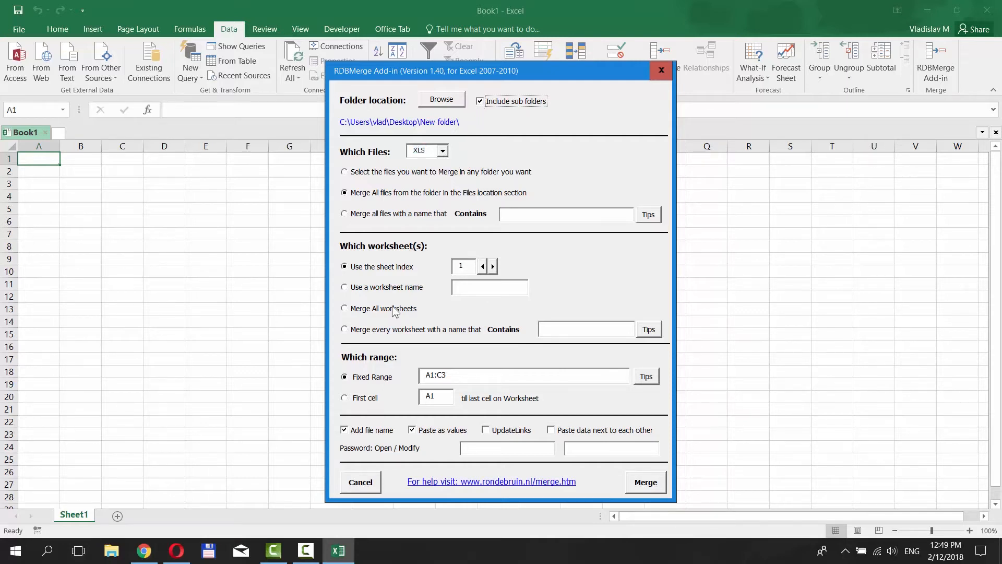
{"action": "left_click", "coordinate": [344, 398]}
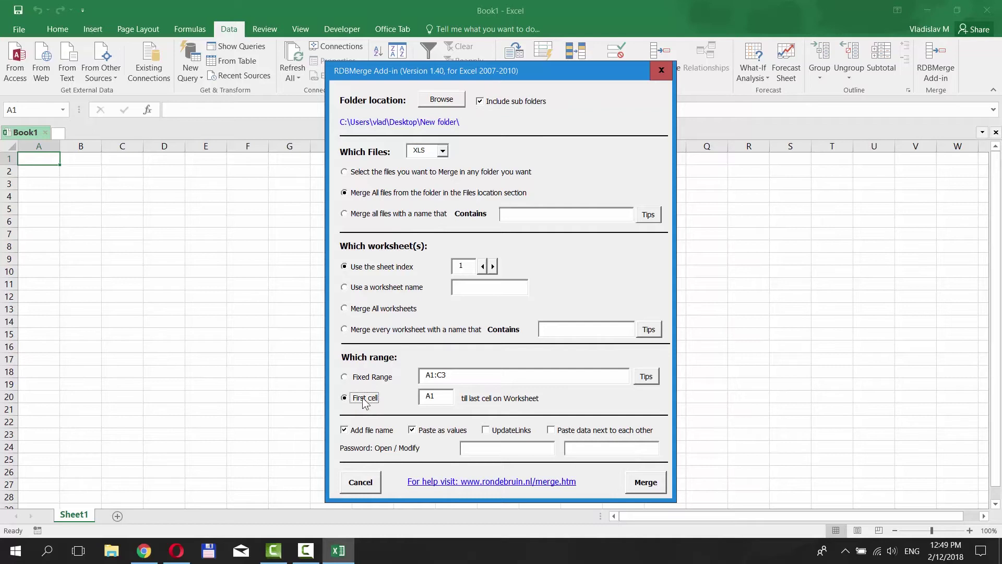
{"action": "left_click", "coordinate": [645, 481]}
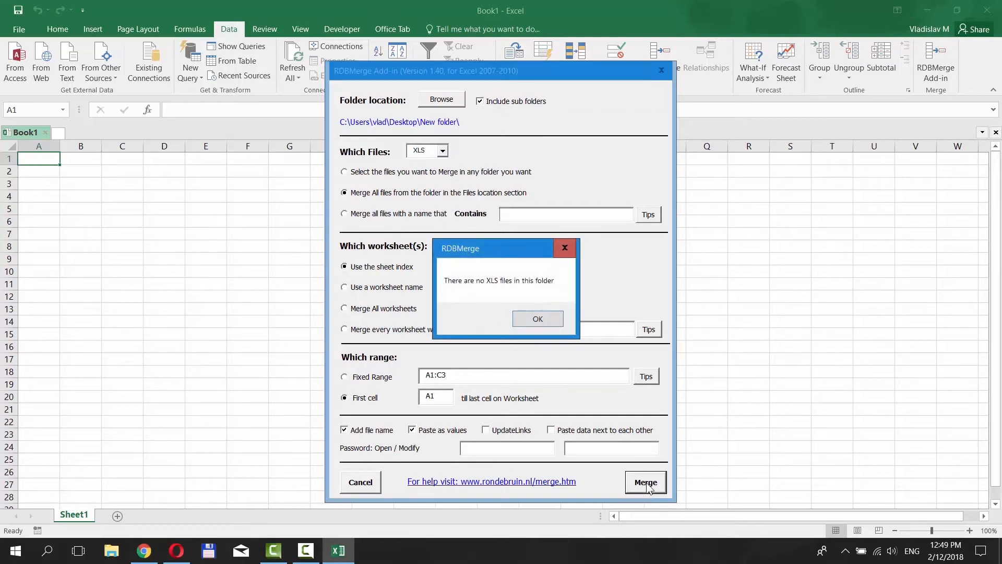
Dismiss the no-XLS-files warning and the log report message after merging Howza2.xlsx
{"action": "left_click", "coordinate": [538, 318]}
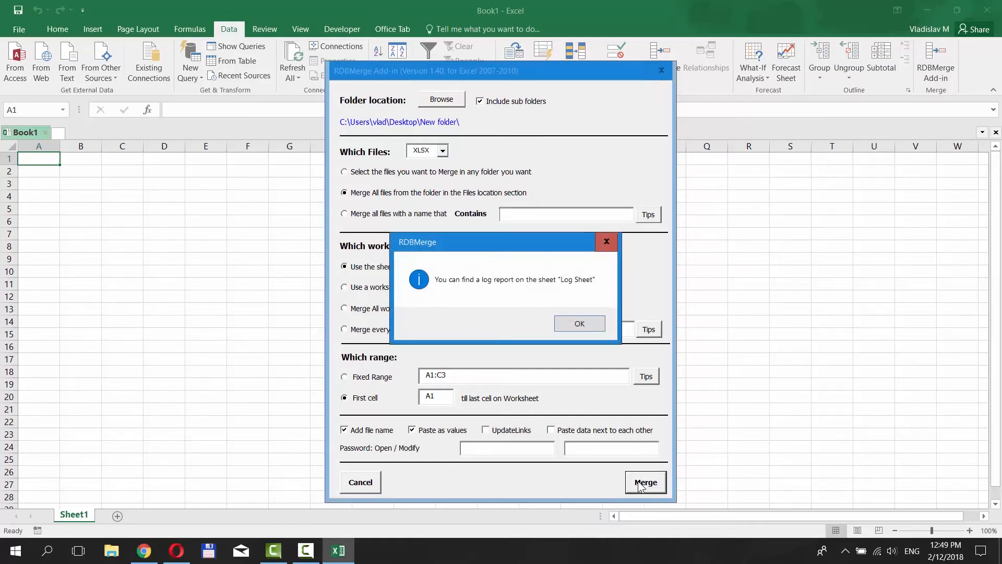
{"action": "left_click", "coordinate": [579, 323]}
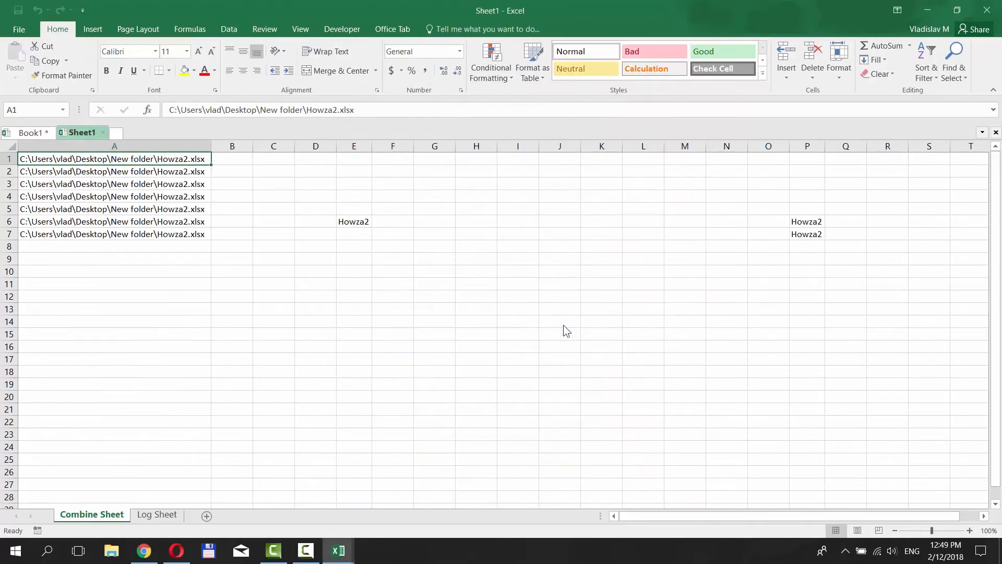